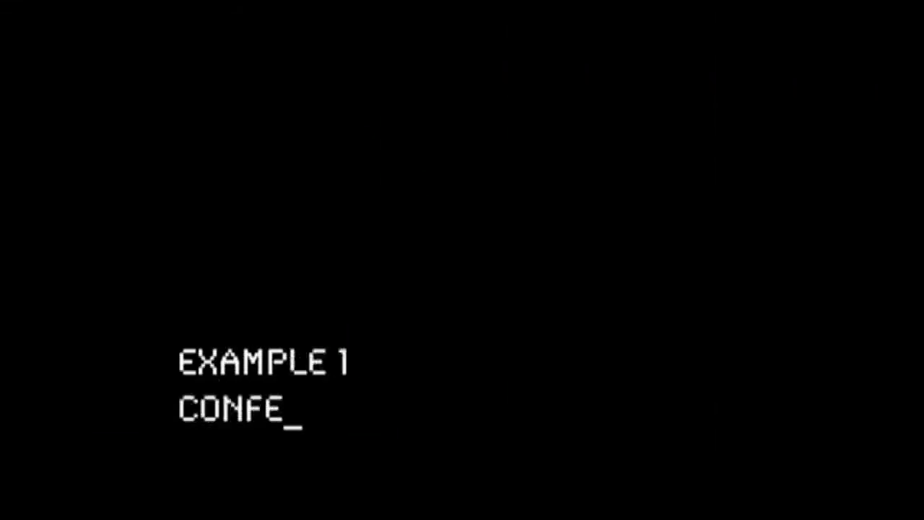
{"action": "type", "text": "RENCE NETWORKING"}
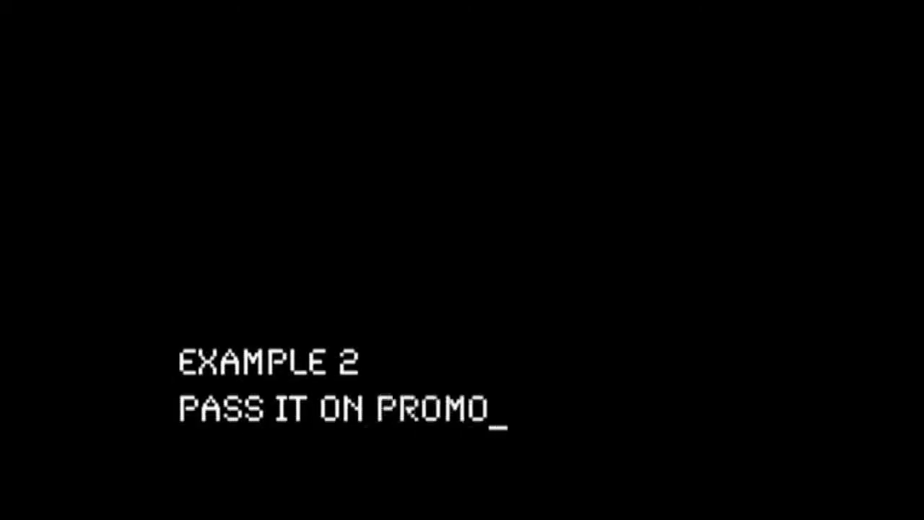
{"action": "type", "text": "TIONS"}
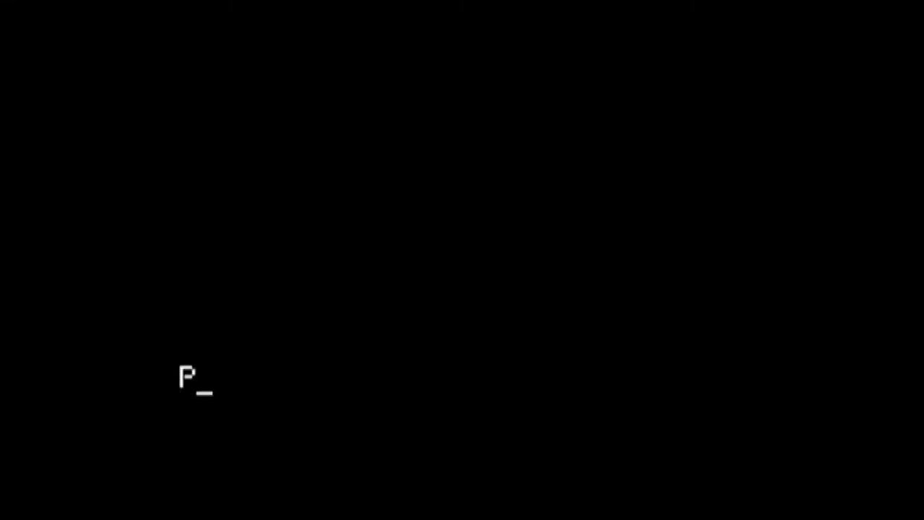
{"action": "type", "text": "ILOT APPLICATIO"}
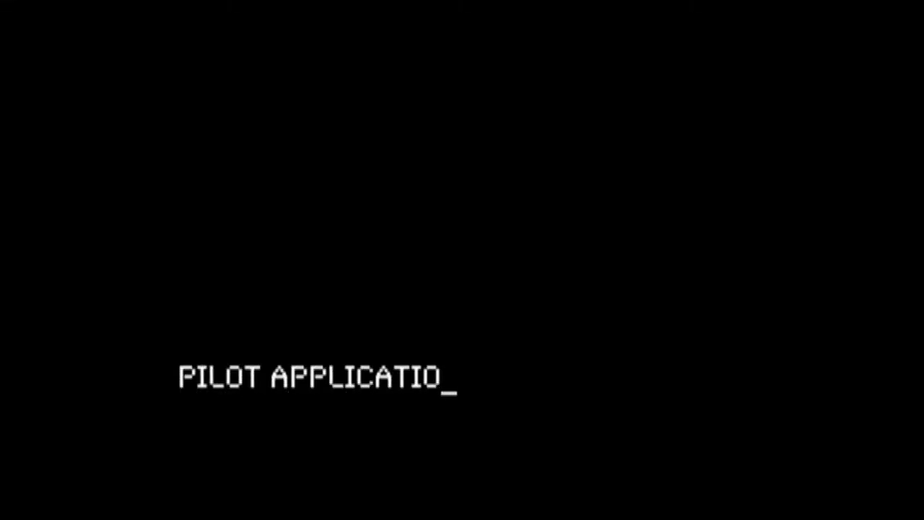